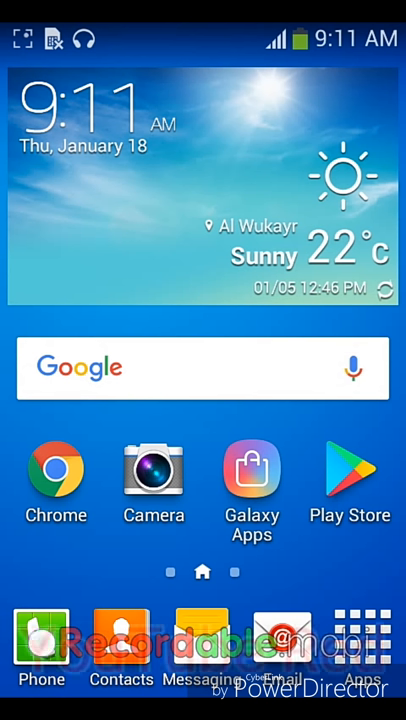
# Step: Launch the Phone app from the home screen dock to show the favourites list
pyautogui.click(40, 660)
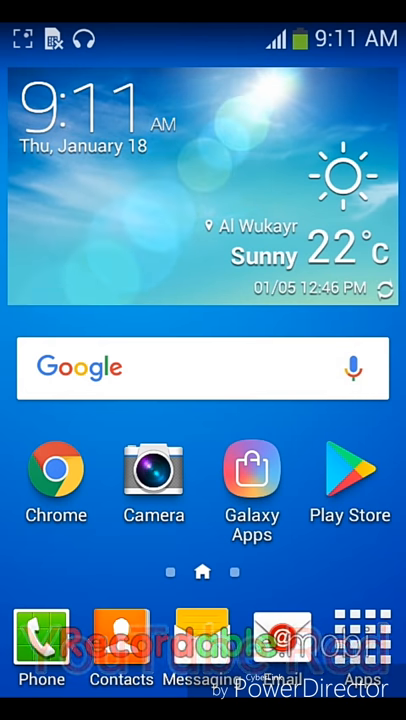
pyautogui.click(153, 475)
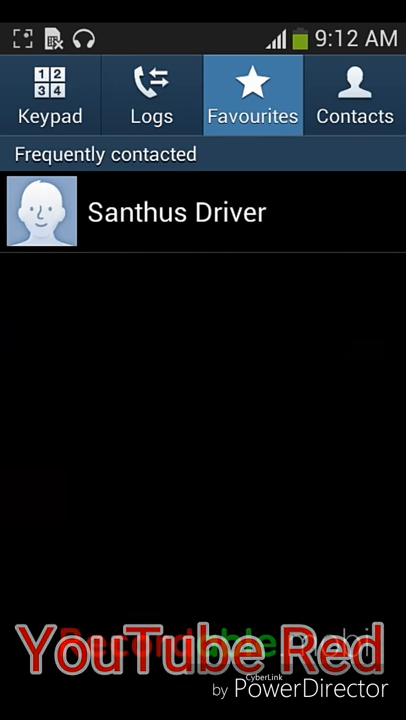
# Step: Move through Contacts and Phone to the call log and trigger a log entry's message action
pyautogui.click(355, 95)
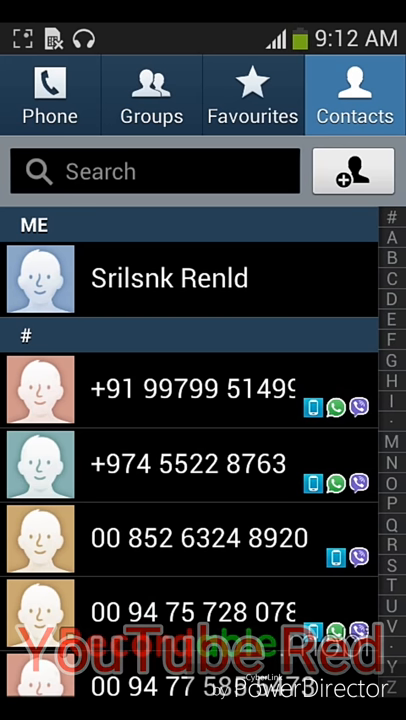
pyautogui.click(50, 90)
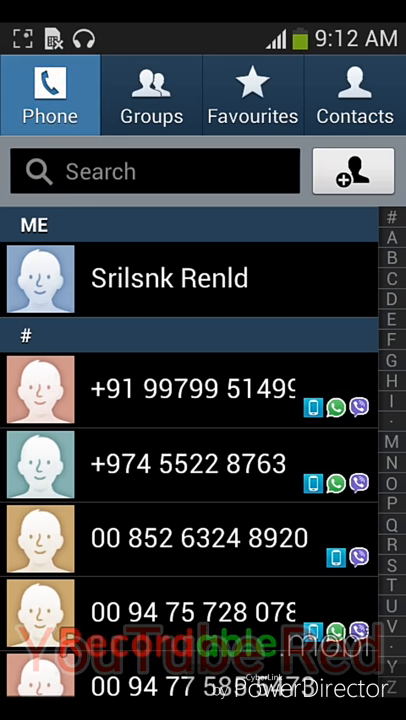
pyautogui.click(50, 95)
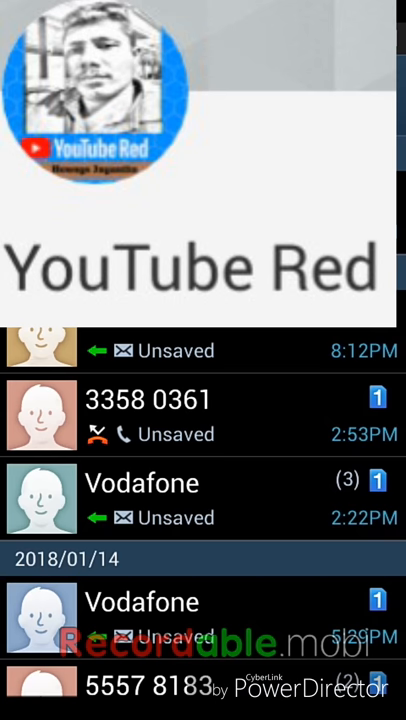
pyautogui.click(51, 95)
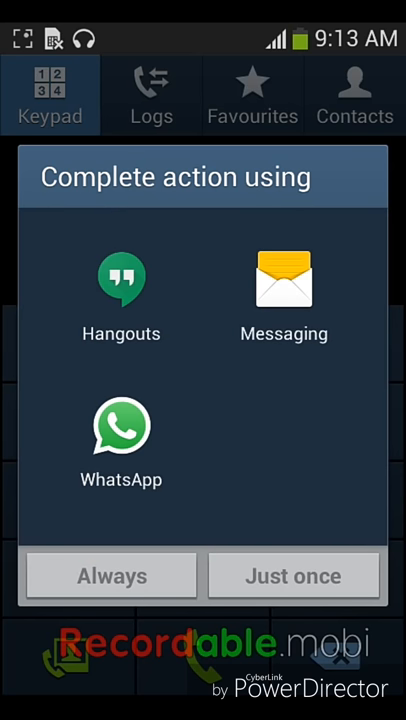
# Step: Dismiss the app chooser and reach the speed dial setting grid
pyautogui.click(283, 295)
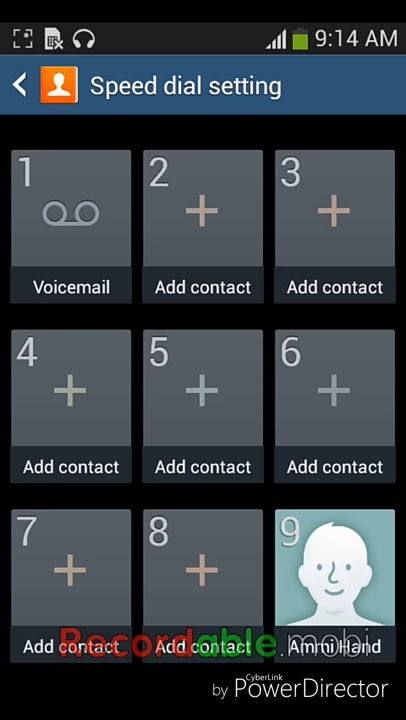
# Step: Reach the auto reject list's empty number entry form via Call settings
pyautogui.click(203, 405)
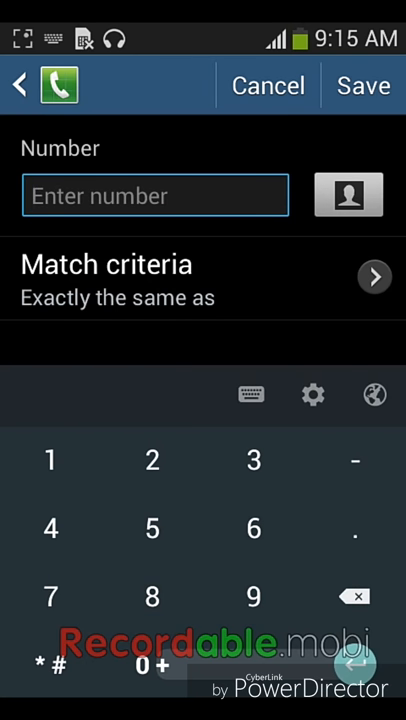
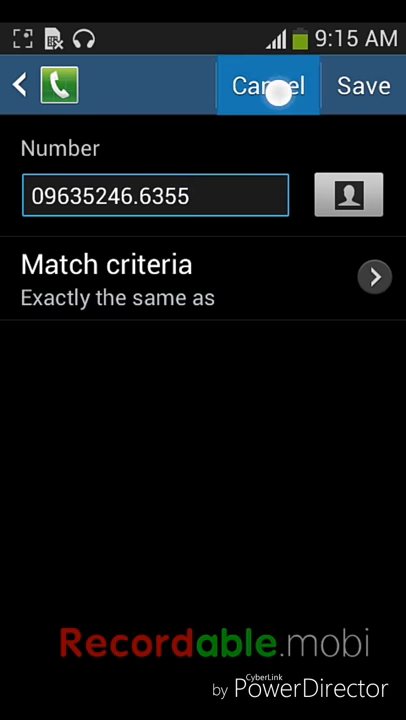
pyautogui.click(267, 85)
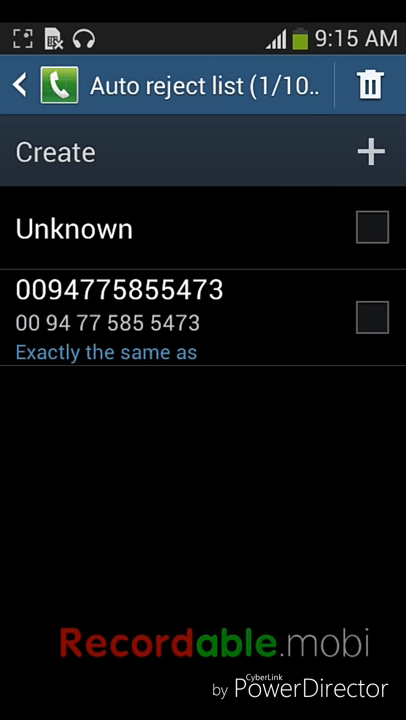
pyautogui.click(372, 318)
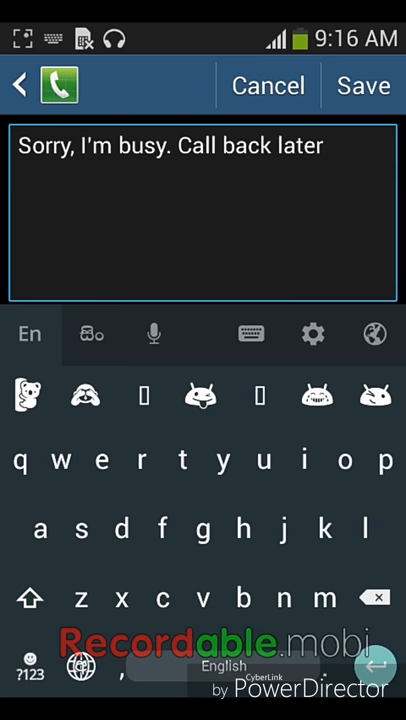
# Step: Clear the reject message and draft new text ('call you …'), correcting mistyped words along the way
pyautogui.write('bhjhg')
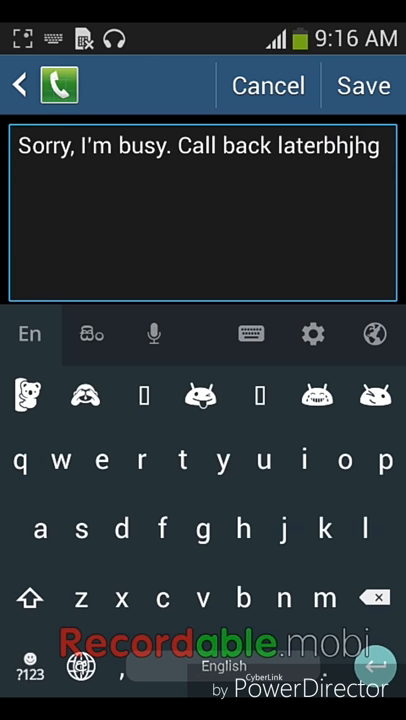
pyautogui.click(378, 597)
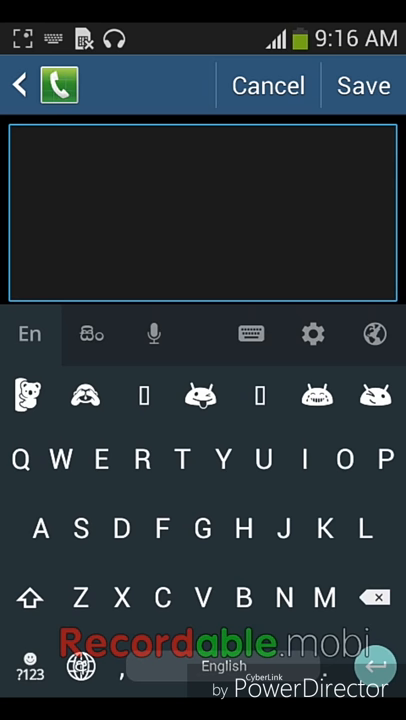
pyautogui.click(305, 461)
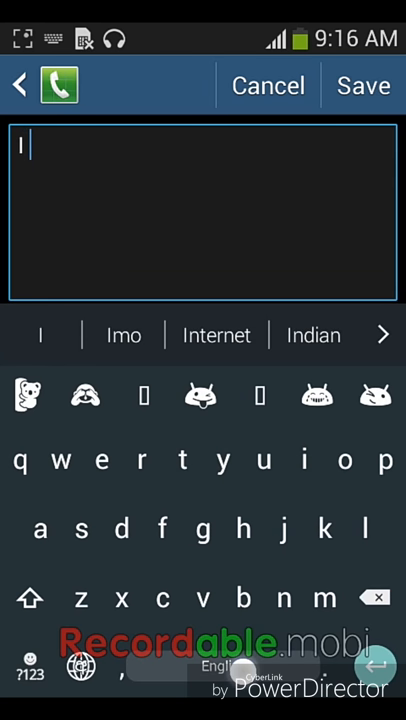
pyautogui.write('caa')
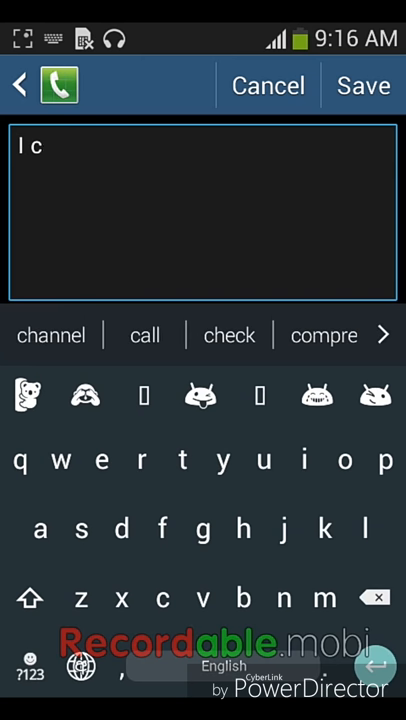
pyautogui.write('ll uou')
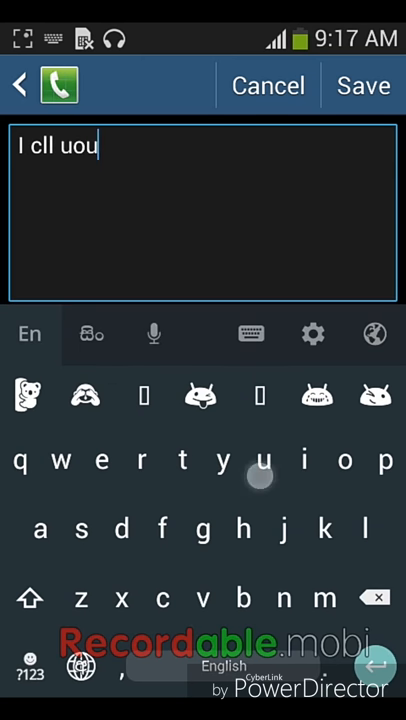
pyautogui.click(377, 598)
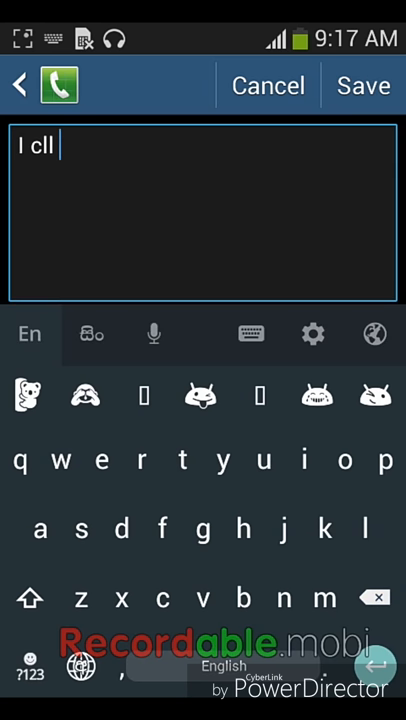
pyautogui.write('you e')
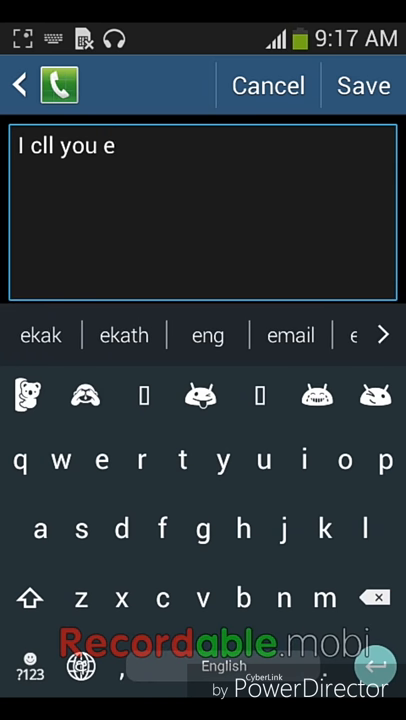
pyautogui.write('wa')
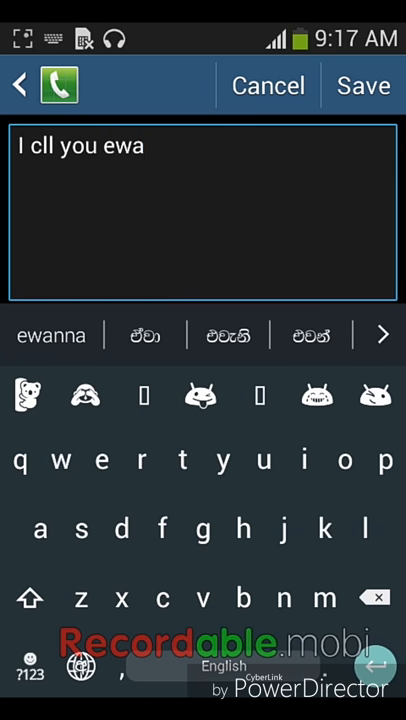
pyautogui.click(378, 598)
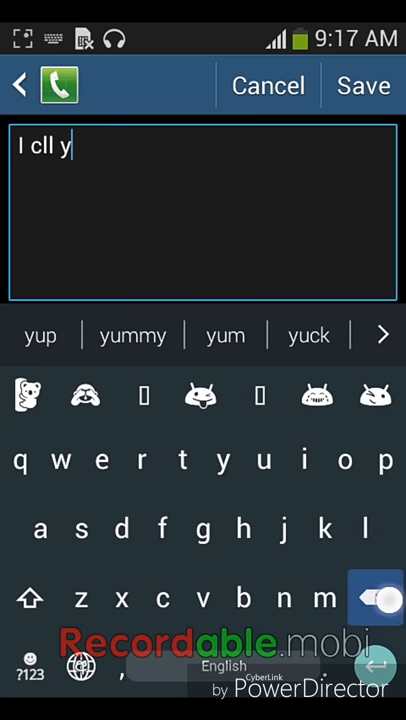
pyautogui.write('ou b')
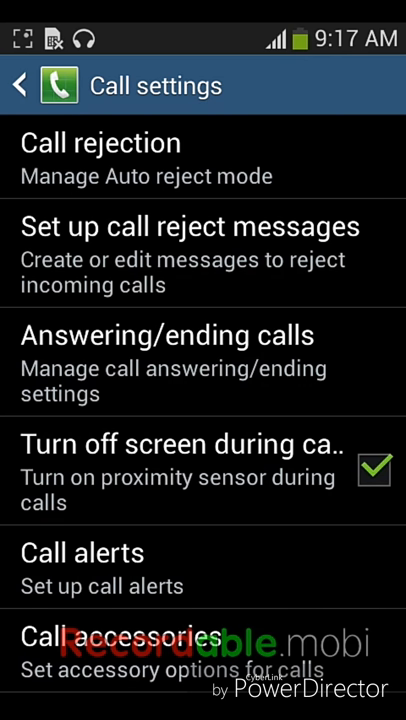
pyautogui.click(167, 360)
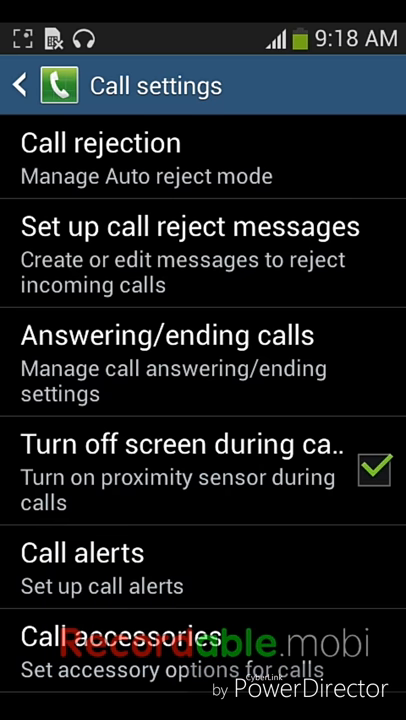
pyautogui.scroll(-3)
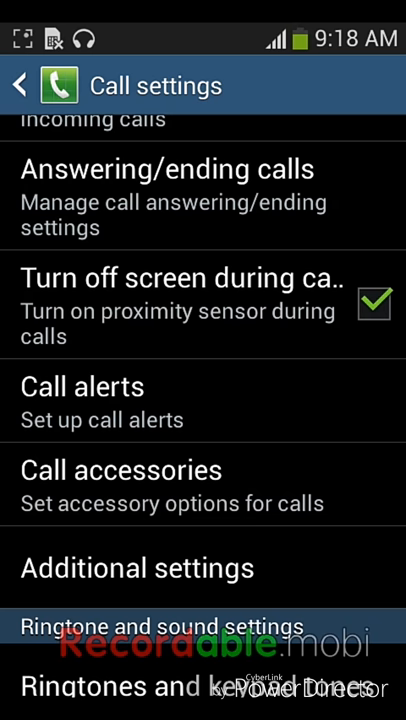
# Step: Switch off the Call connect tone in Call alerts and go back to Call settings
pyautogui.click(83, 387)
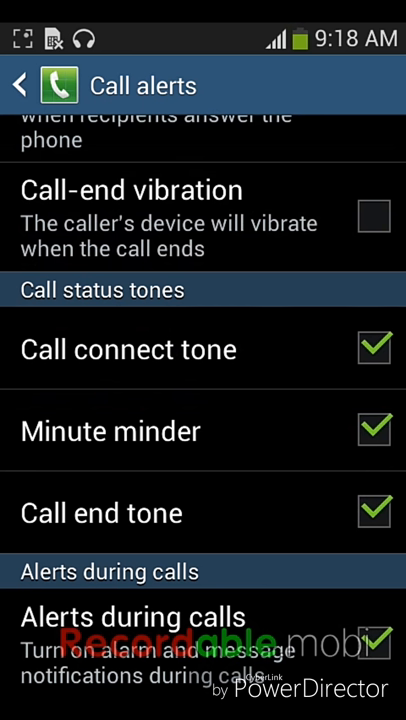
pyautogui.scroll(3)
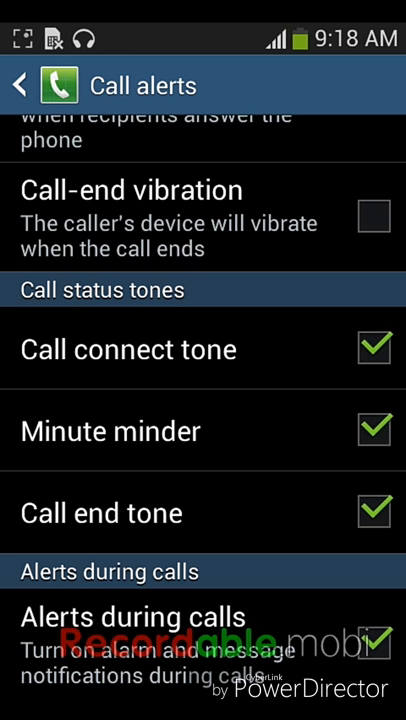
pyautogui.click(373, 348)
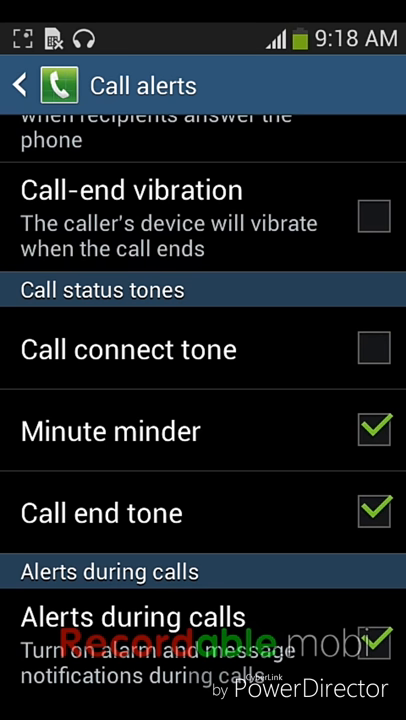
pyautogui.click(373, 348)
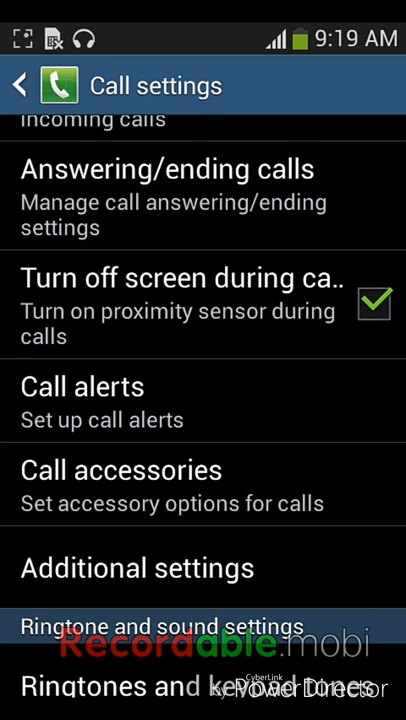
# Step: Scroll the Call settings list down to Voicemail and back up to review the options
pyautogui.scroll(3)
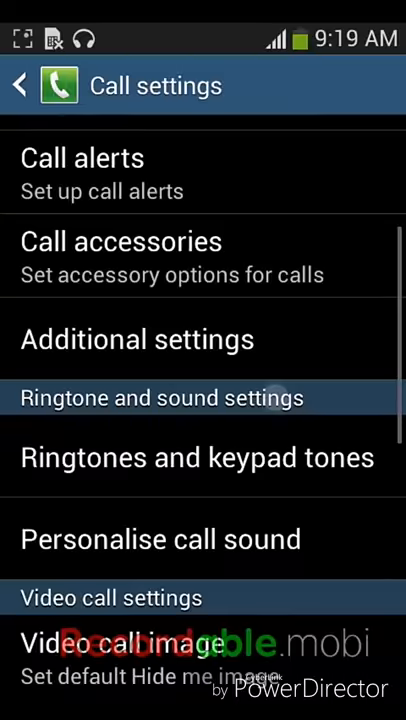
pyautogui.scroll(3)
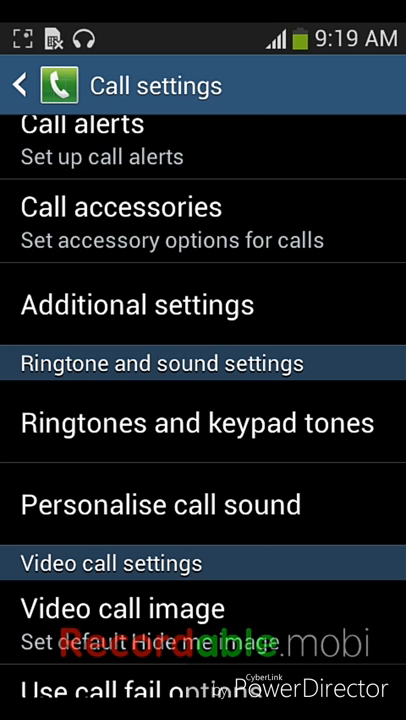
pyautogui.scroll(3)
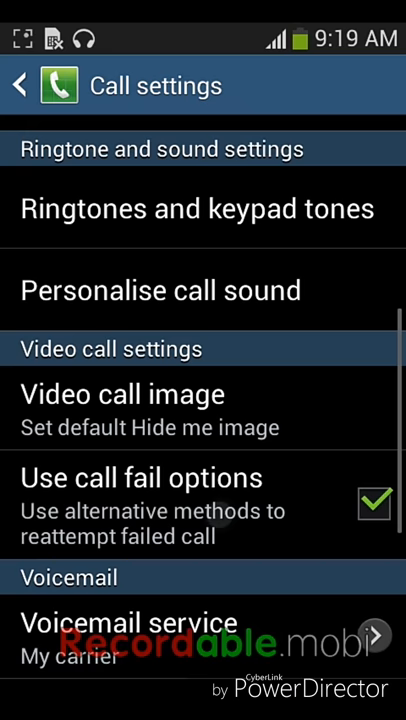
pyautogui.scroll(-3)
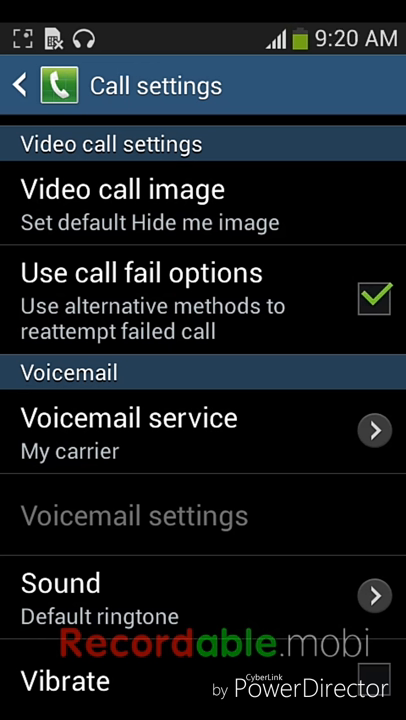
pyautogui.scroll(-3)
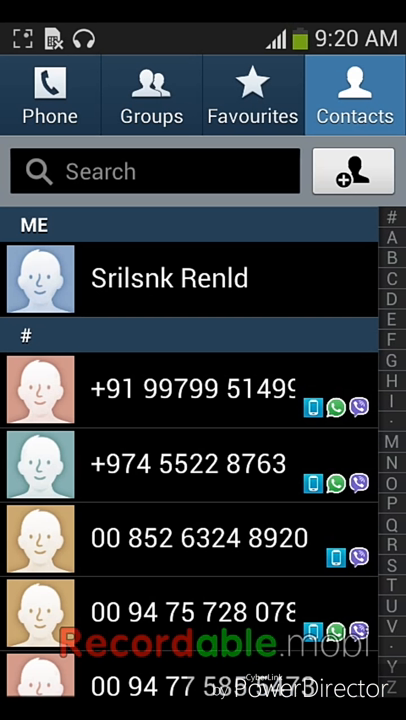
pyautogui.click(50, 95)
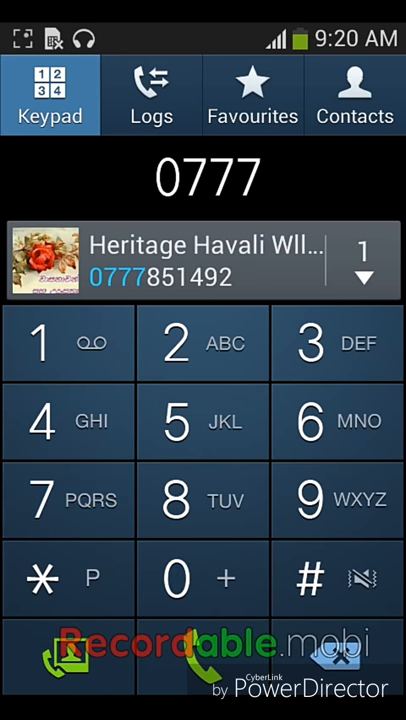
pyautogui.click(202, 498)
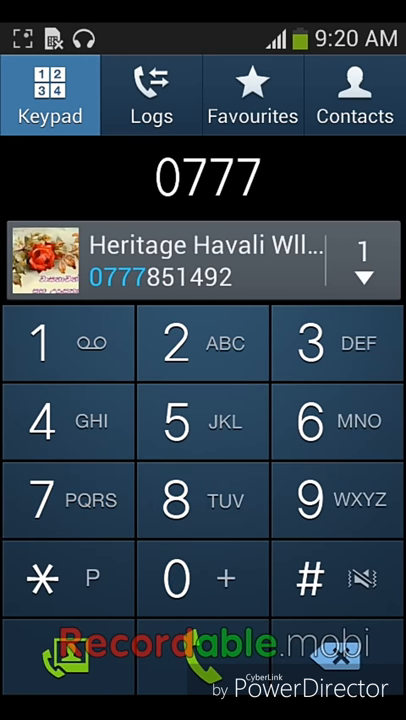
pyautogui.click(202, 420)
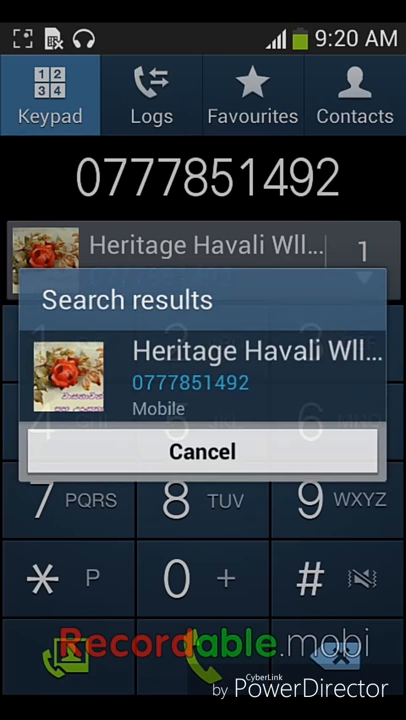
pyautogui.click(202, 451)
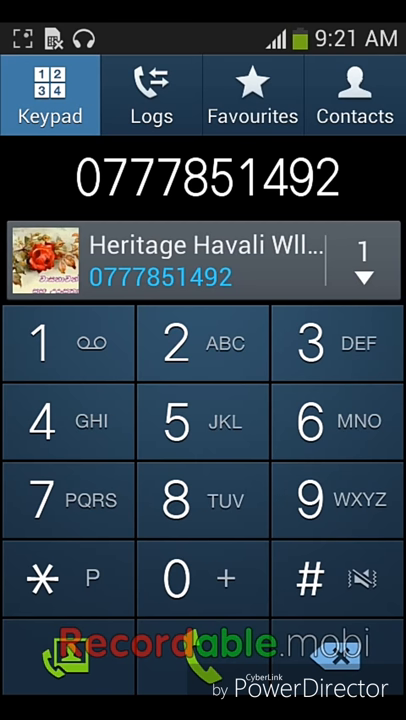
pyautogui.press('backspace')
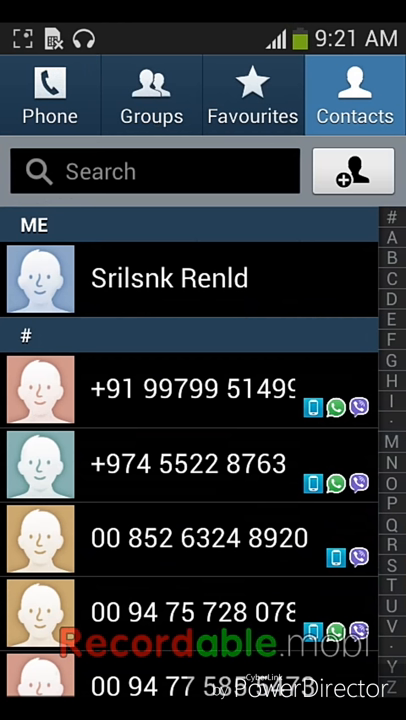
pyautogui.click(50, 95)
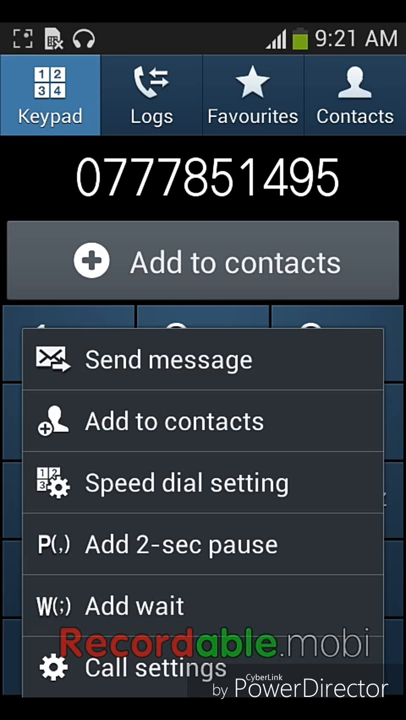
pyautogui.click(174, 420)
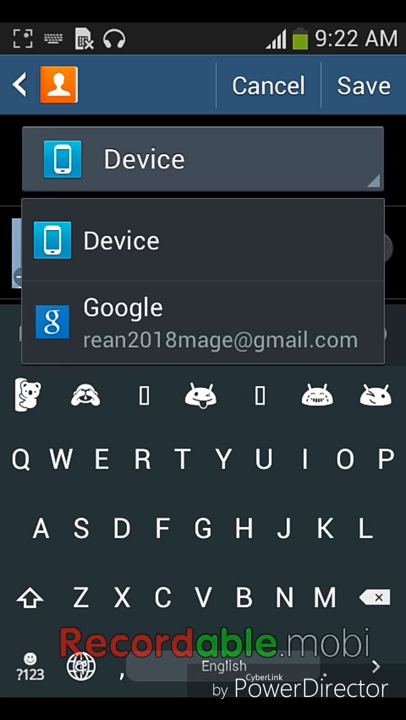
# Step: Store the contact on the device and enter name prefix G R
pyautogui.click(120, 240)
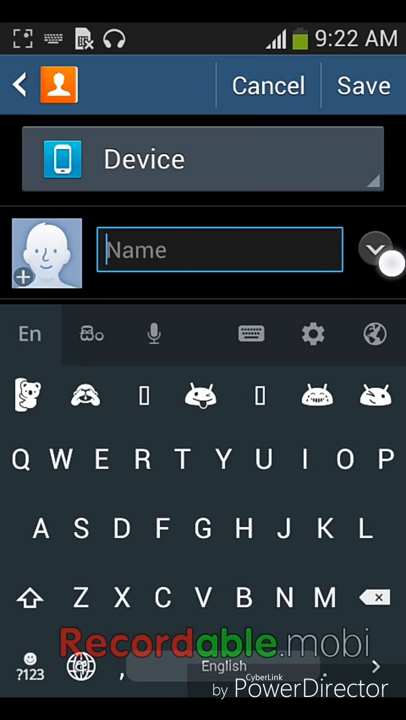
pyautogui.click(375, 248)
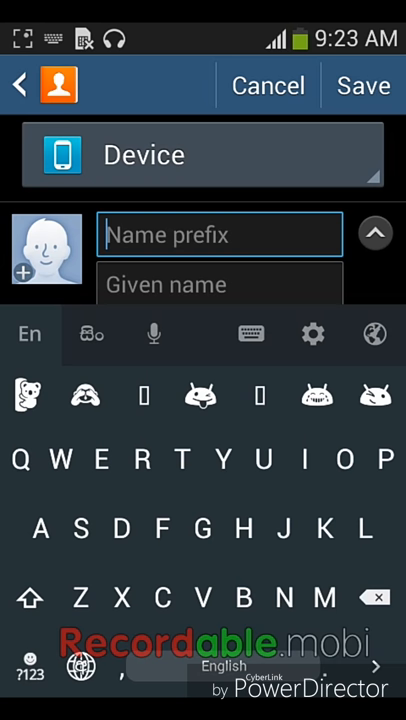
pyautogui.write('G R')
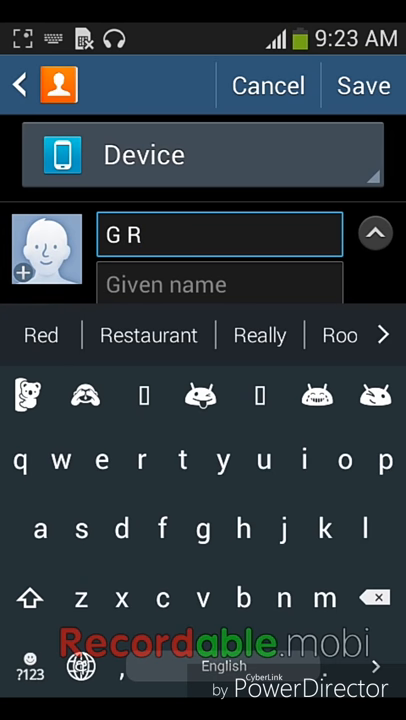
pyautogui.click(219, 278)
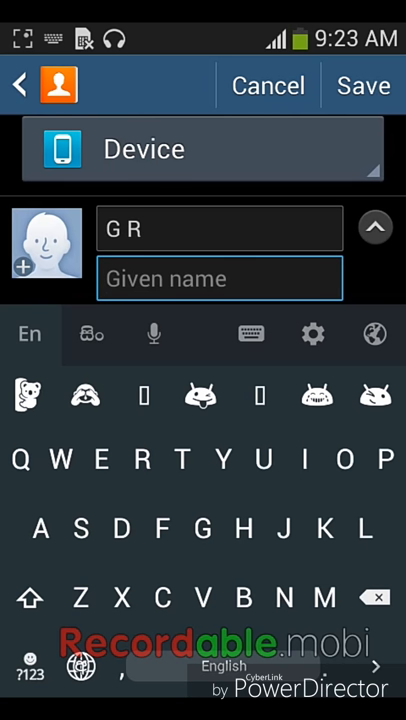
# Step: Set the given name to Accountant from the 'Accou' suggestion and move to the next name field
pyautogui.write('A')
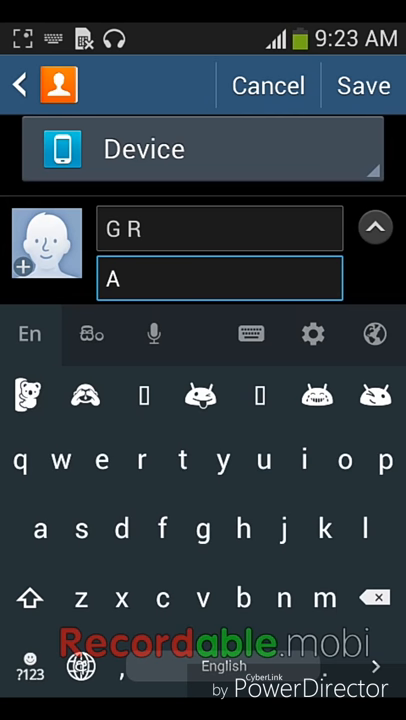
pyautogui.write('cco')
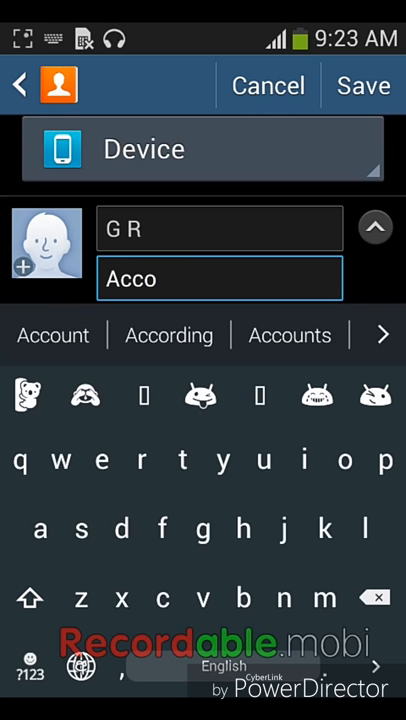
pyautogui.write('u')
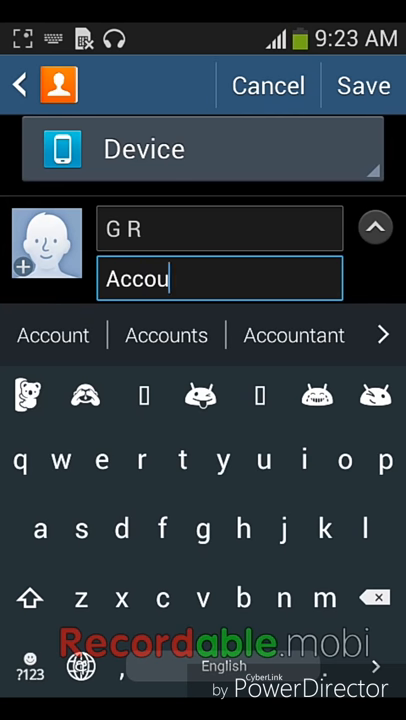
pyautogui.click(293, 335)
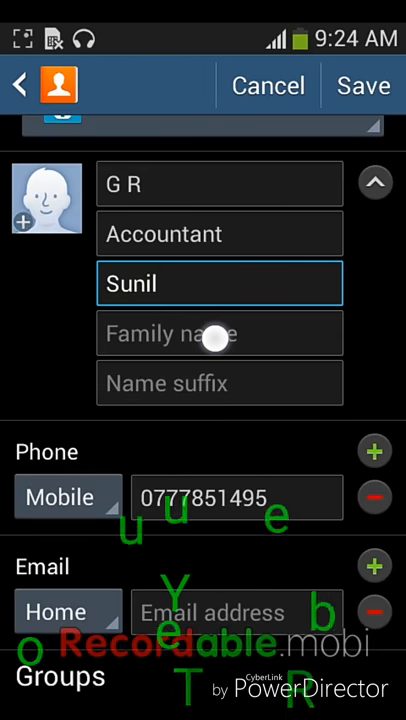
pyautogui.click(219, 333)
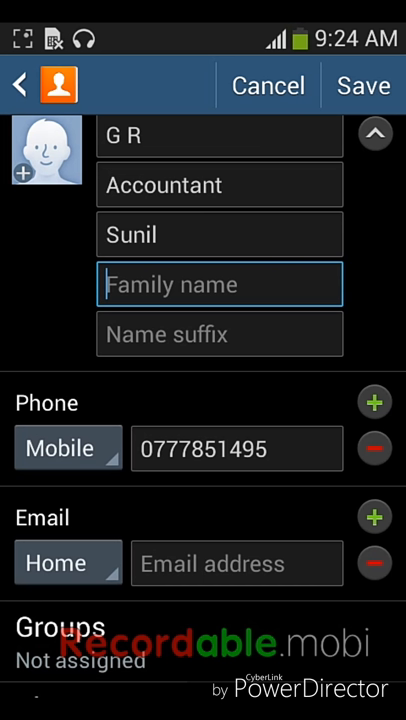
# Step: Label the contact's phone number as Home and start editing the existing number
pyautogui.click(67, 448)
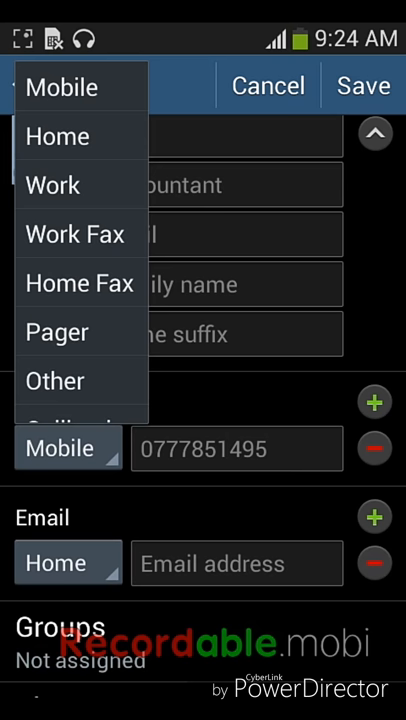
pyautogui.scroll(-3)
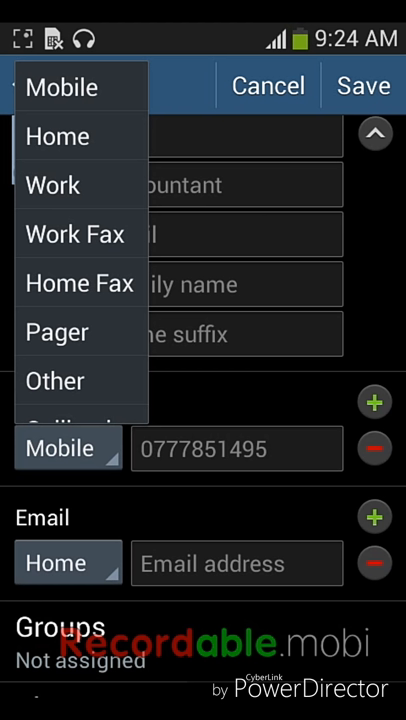
pyautogui.click(57, 136)
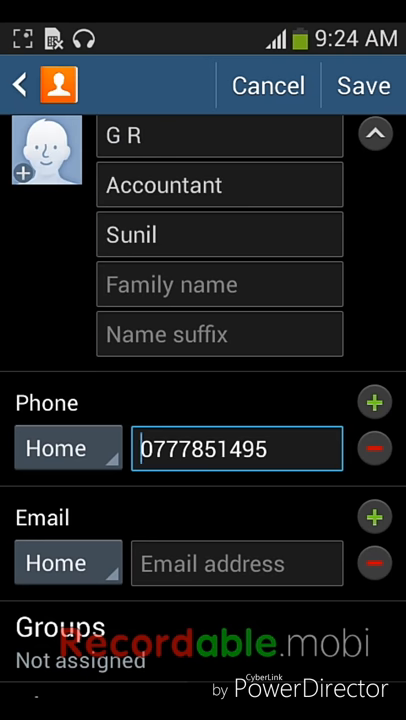
pyautogui.click(237, 448)
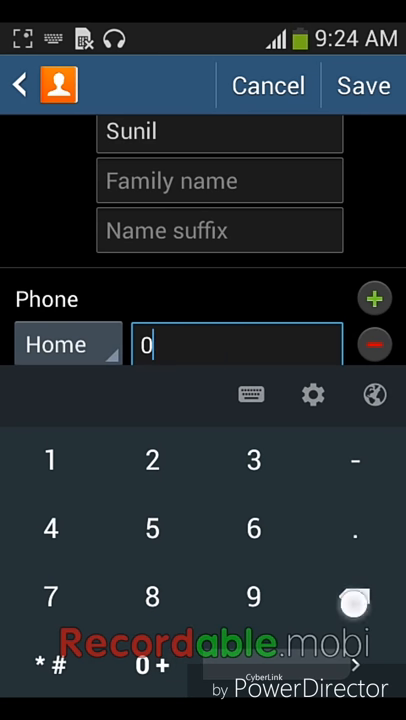
pyautogui.click(50, 460)
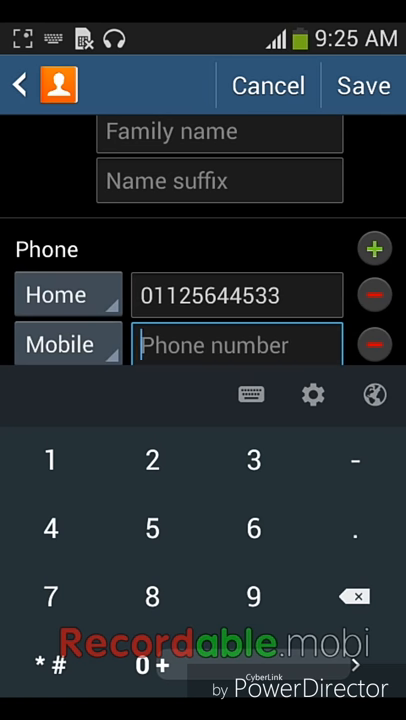
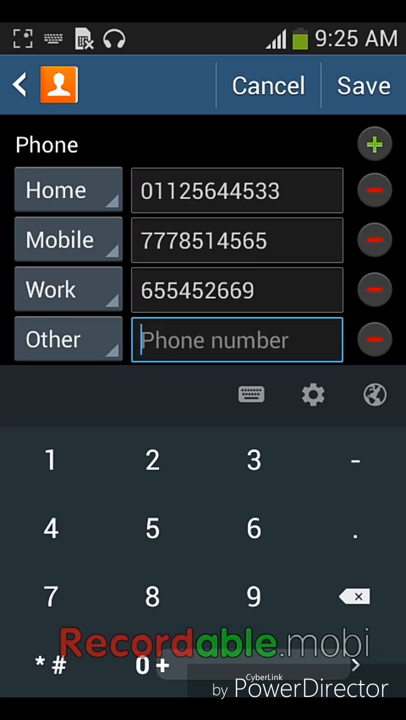
pyautogui.click(152, 461)
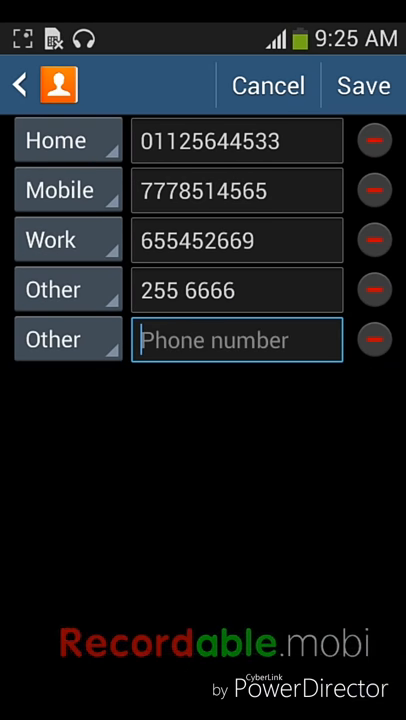
# Step: Relabel the first number as Home Fax, remove the empty Other row, and show the email type choices
pyautogui.scroll(3)
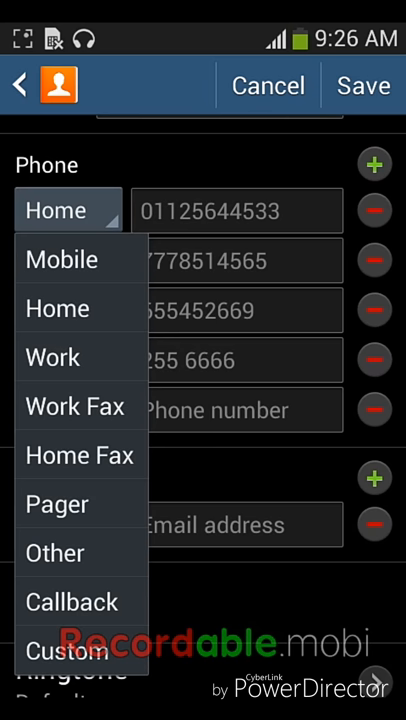
pyautogui.click(79, 455)
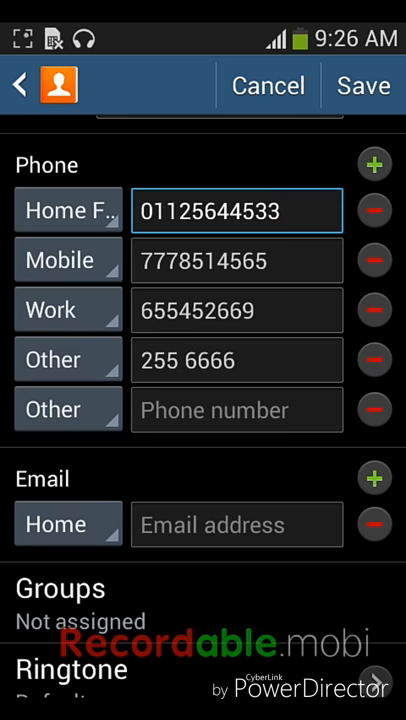
pyautogui.scroll(-3)
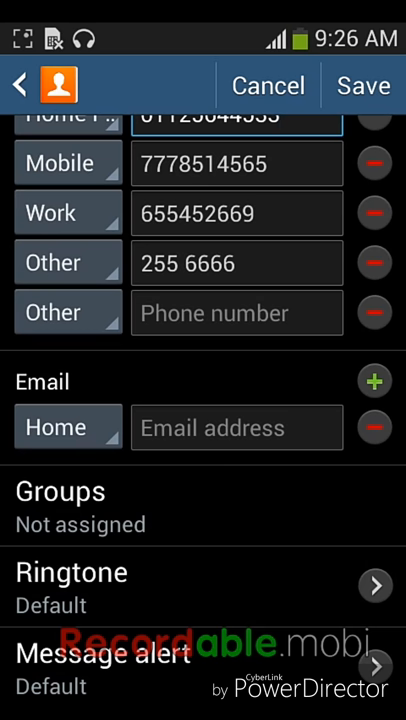
pyautogui.click(375, 313)
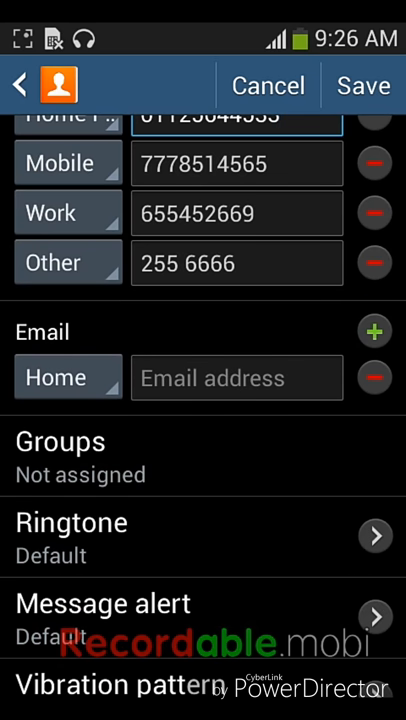
pyautogui.click(280, 118)
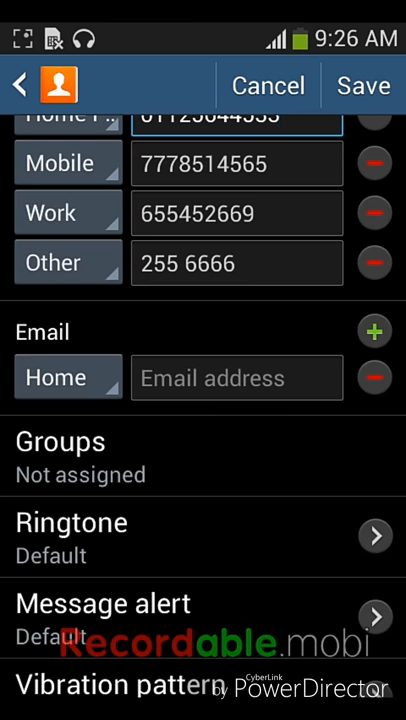
pyautogui.click(67, 377)
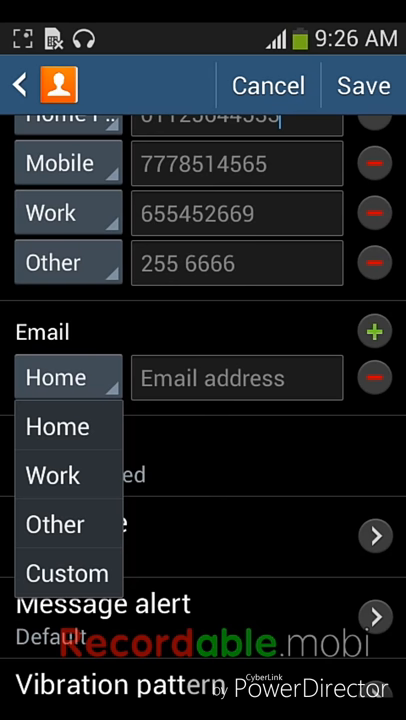
# Step: Enter a Work email address starting 'ds' and adjust its label
pyautogui.click(52, 475)
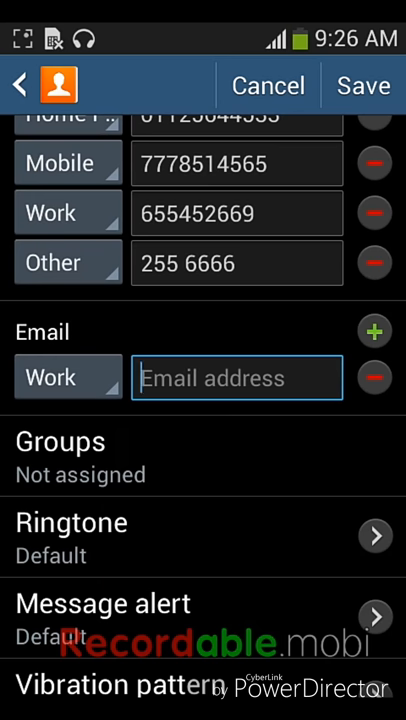
pyautogui.click(237, 378)
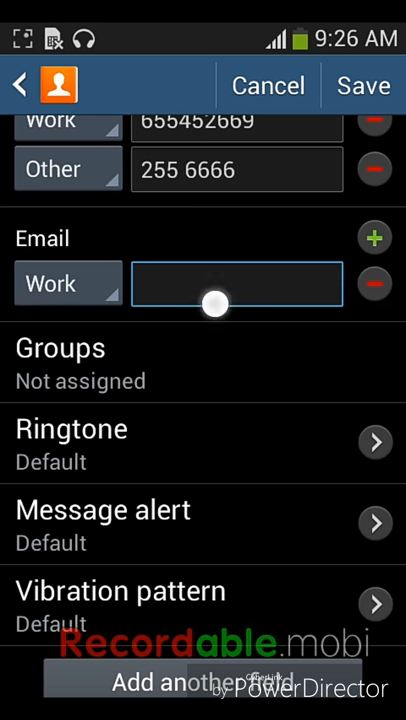
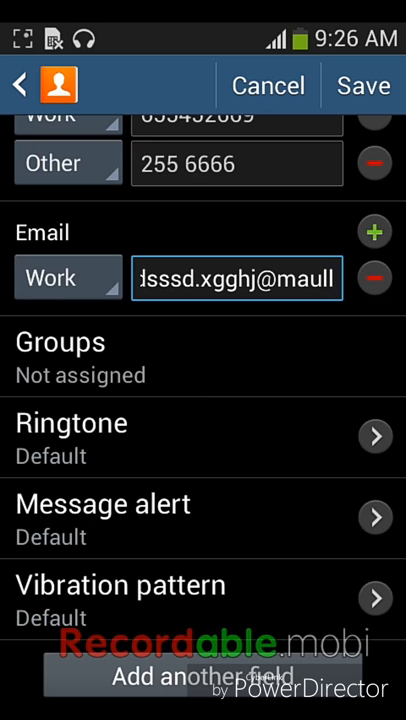
pyautogui.click(67, 278)
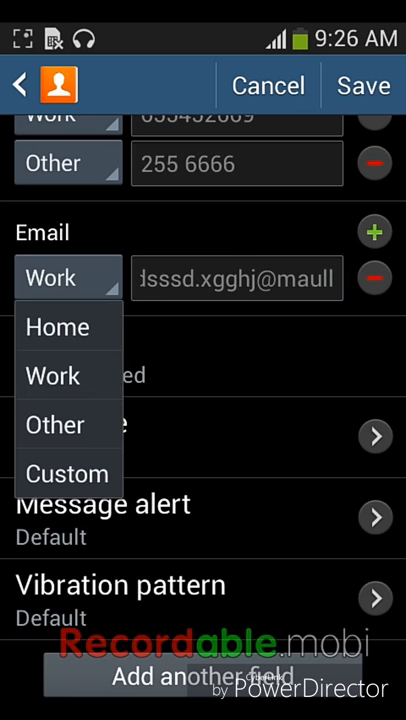
pyautogui.click(57, 327)
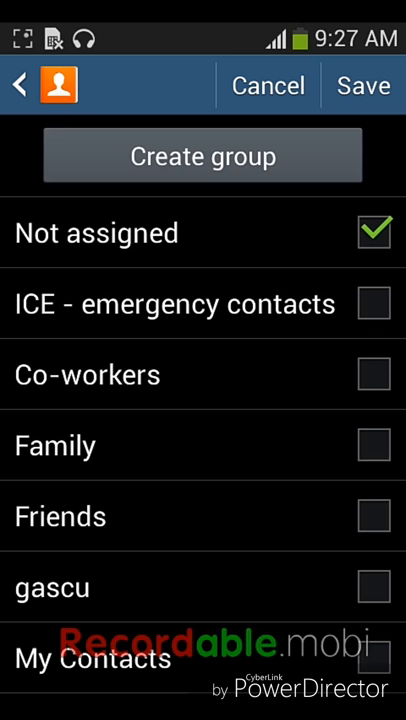
# Step: Tick Co-workers, Family and Friends as the contact's groups
pyautogui.click(374, 374)
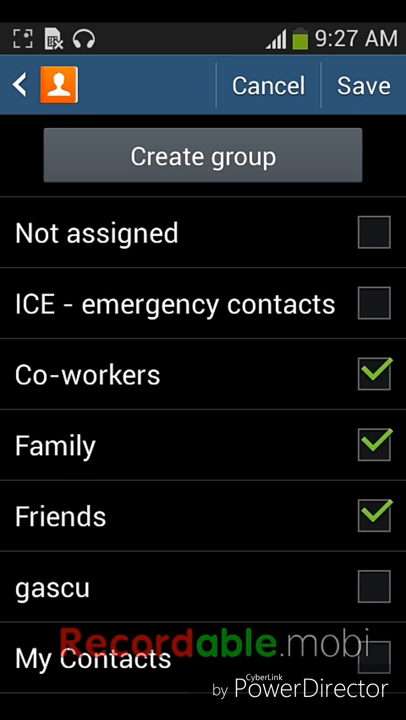
pyautogui.scroll(-3)
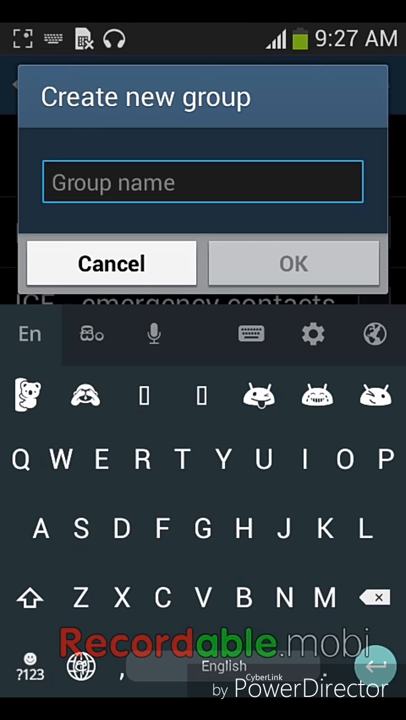
# Step: Name the new group Teleco, then close the group dialog
pyautogui.write('Teleco')
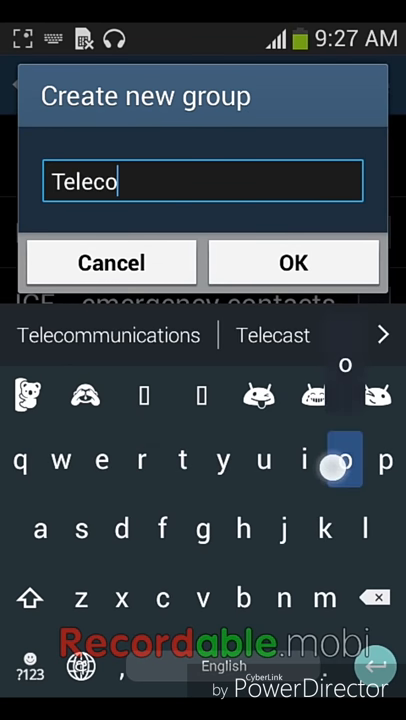
pyautogui.write('j')
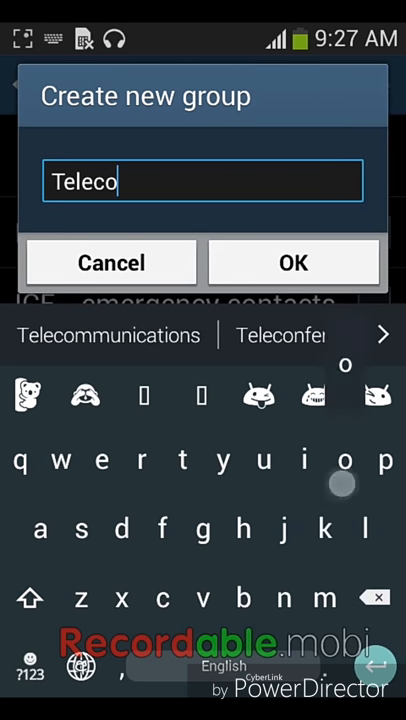
pyautogui.click(293, 262)
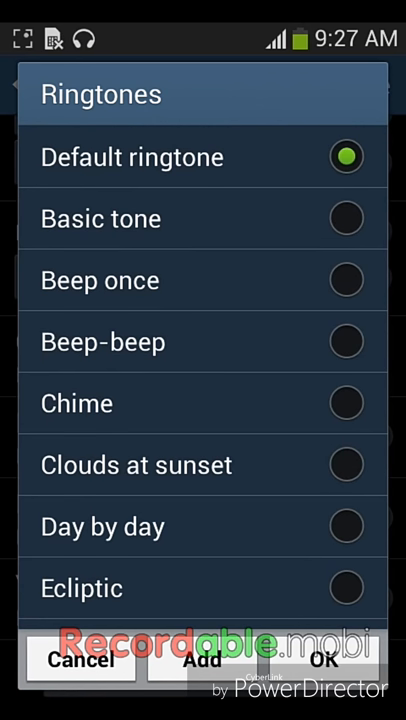
pyautogui.click(347, 280)
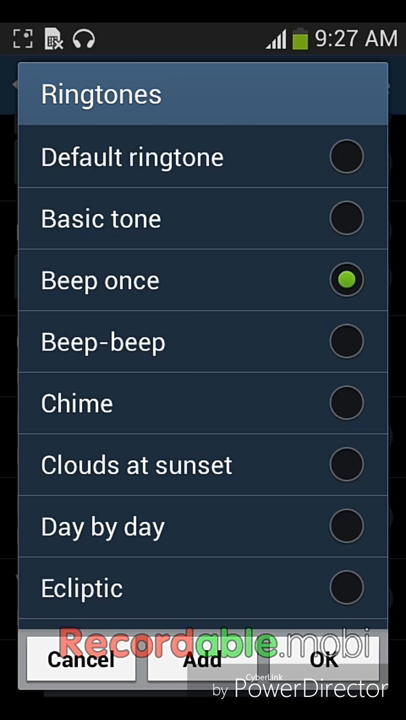
pyautogui.click(346, 403)
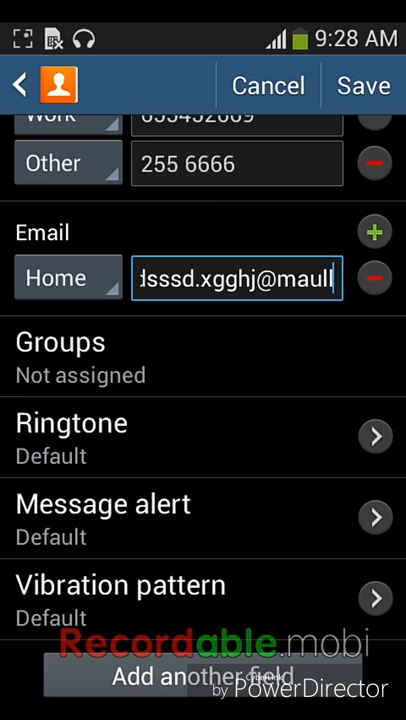
# Step: Scroll the contact form to reach the Vibration pattern setting
pyautogui.scroll(3)
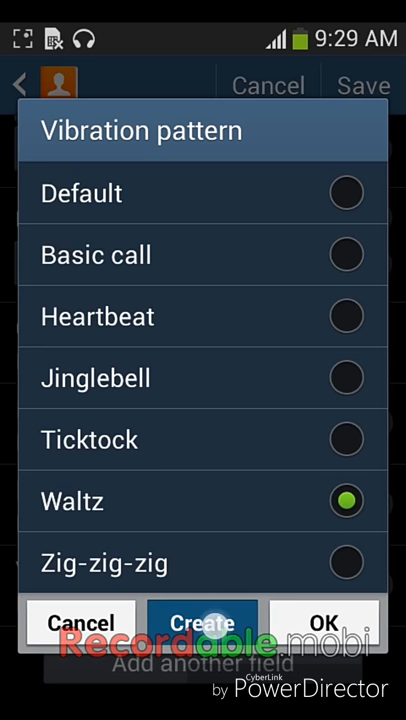
# Step: Start creating a custom vibration pattern from the Vibration pattern dialog
pyautogui.click(201, 621)
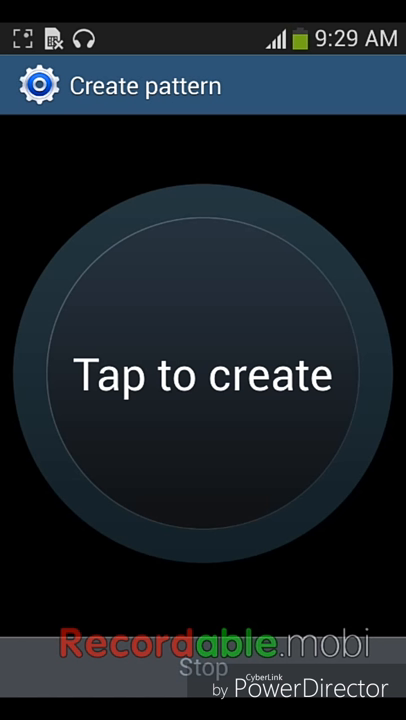
# Step: Record a long-pulse vibration pattern, discard it, then record and stop a second one
pyautogui.click(203, 373)
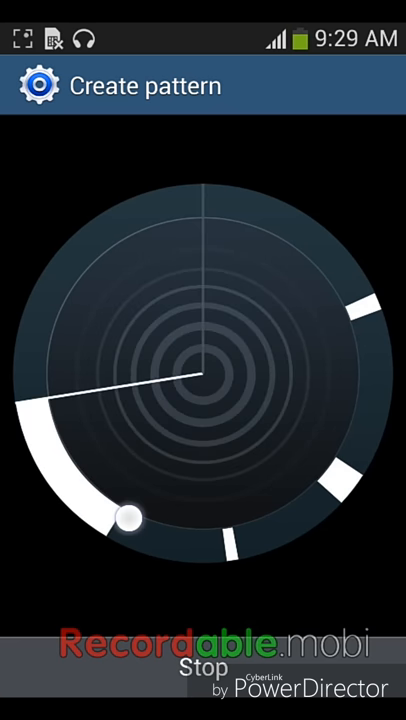
pyautogui.moveTo(131, 519); pyautogui.dragTo(97, 273)
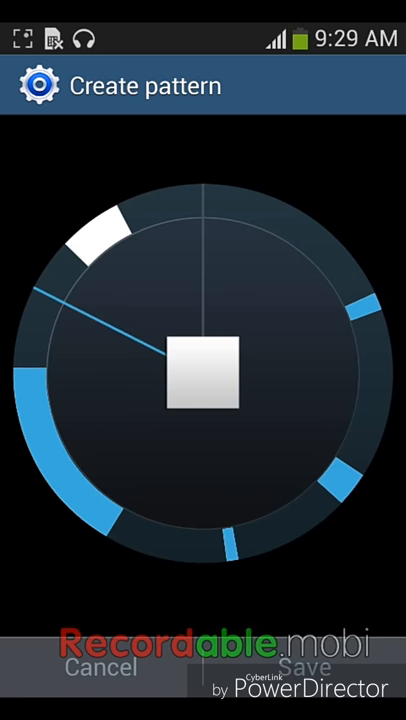
pyautogui.click(203, 375)
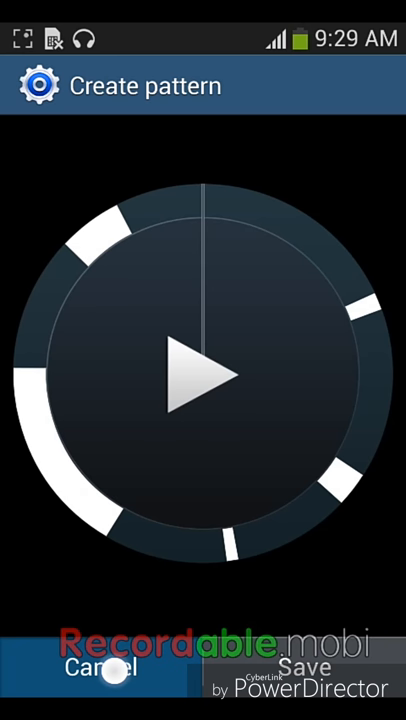
pyautogui.click(203, 375)
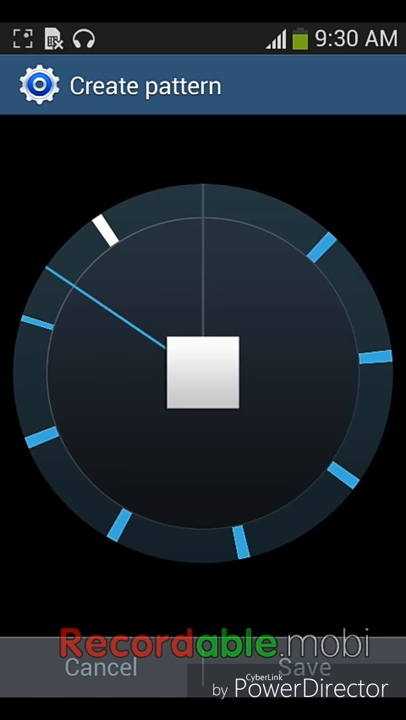
pyautogui.click(203, 375)
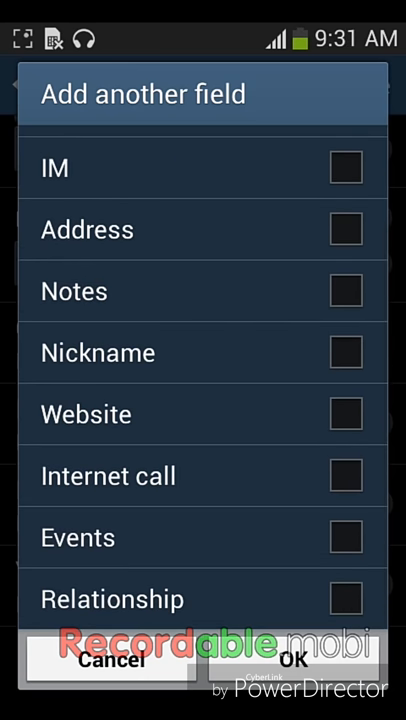
# Step: Tick an extra field to add from the Add another field list
pyautogui.scroll(-3)
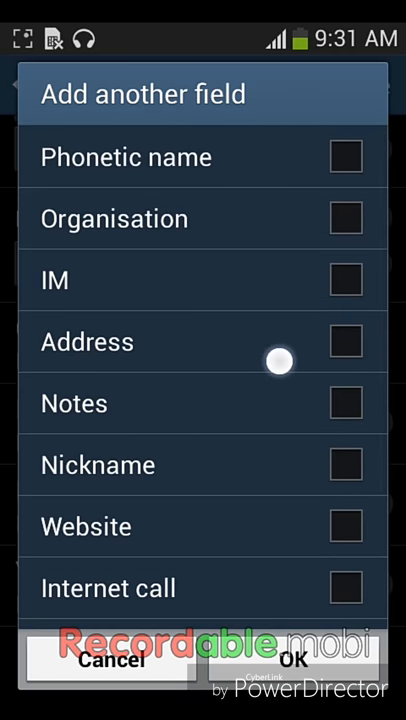
pyautogui.click(346, 341)
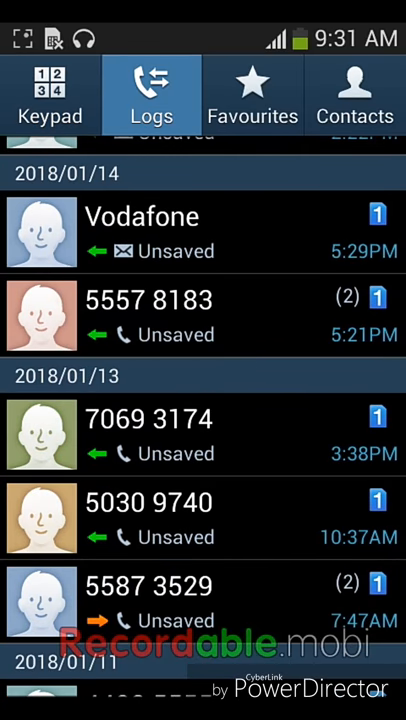
# Step: Scroll down through the call log before moving to the Favourites list
pyautogui.scroll(-3)
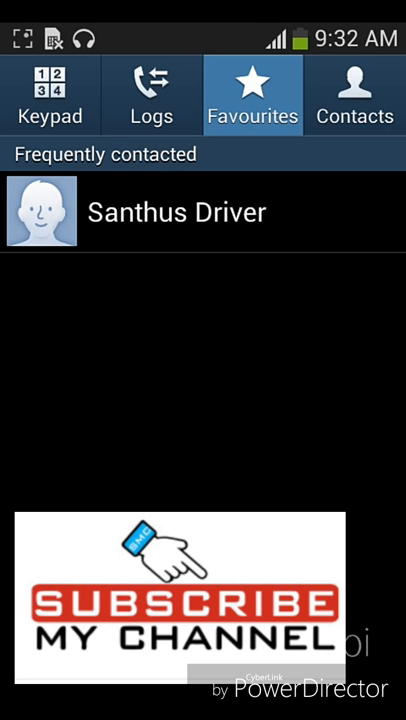
pyautogui.click(354, 95)
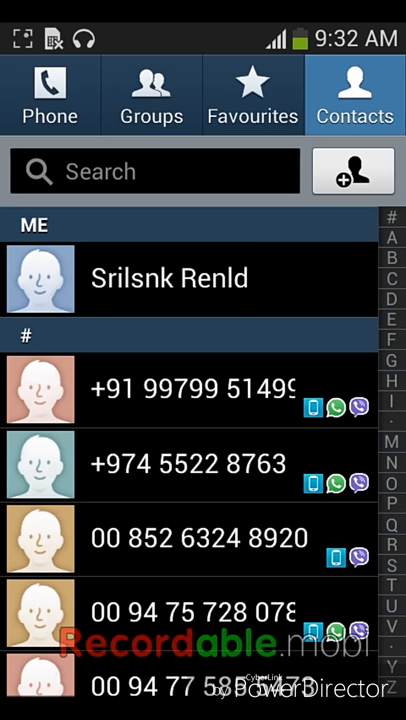
pyautogui.click(50, 95)
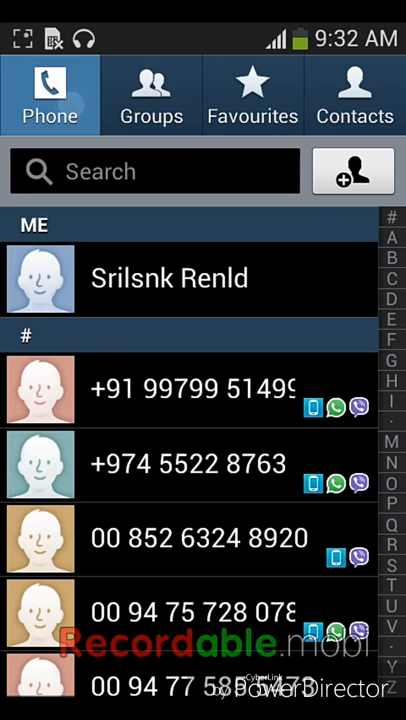
pyautogui.click(50, 95)
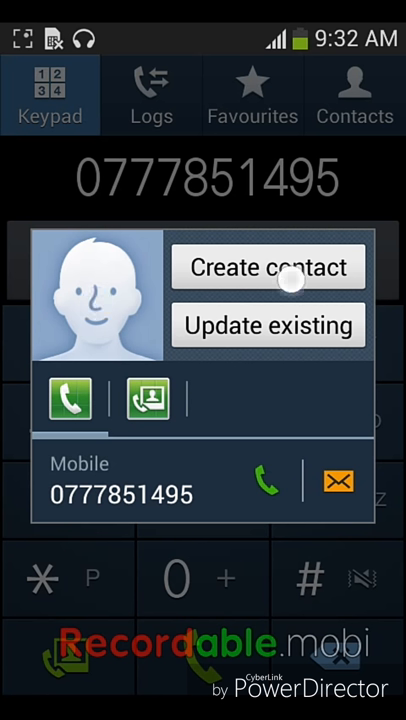
pyautogui.click(267, 267)
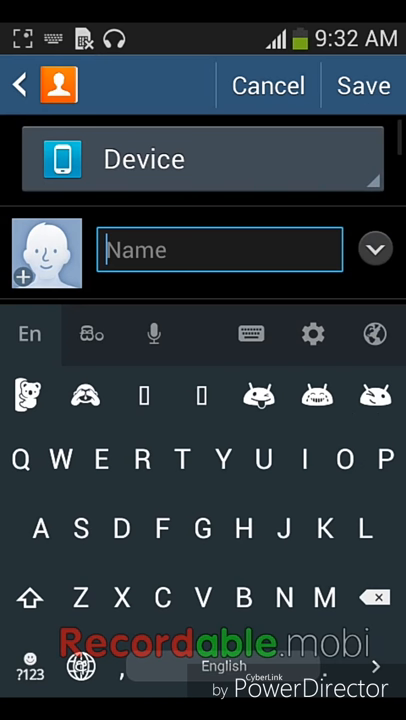
pyautogui.write('Hfjgty')
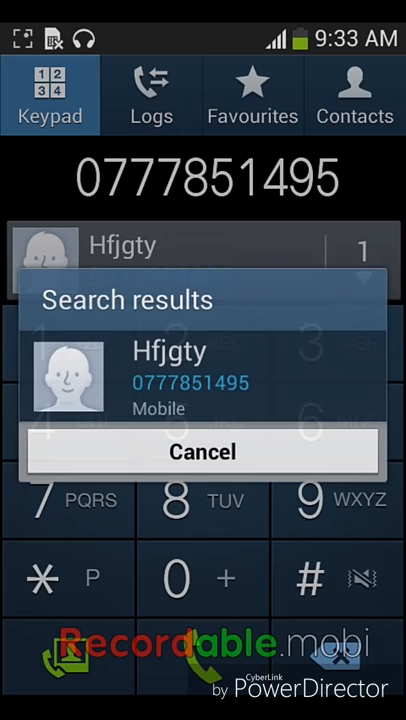
pyautogui.click(203, 451)
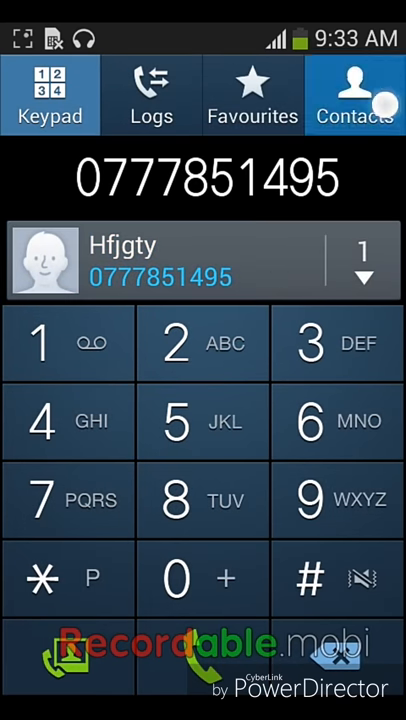
# Step: Find Hfjgty in Contacts by searching 'h' and start choosing its photo from Gallery
pyautogui.click(355, 95)
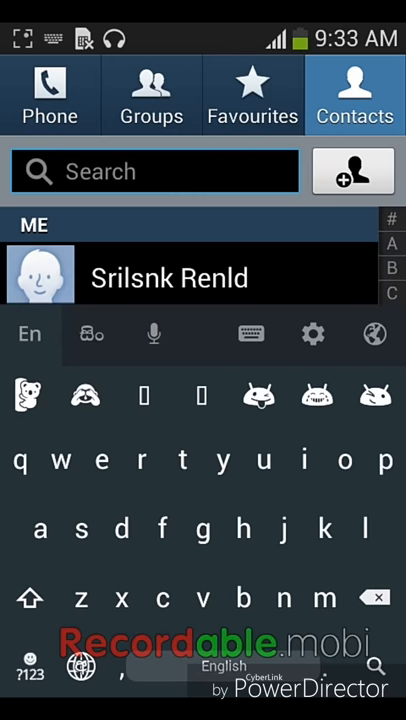
pyautogui.write('h')
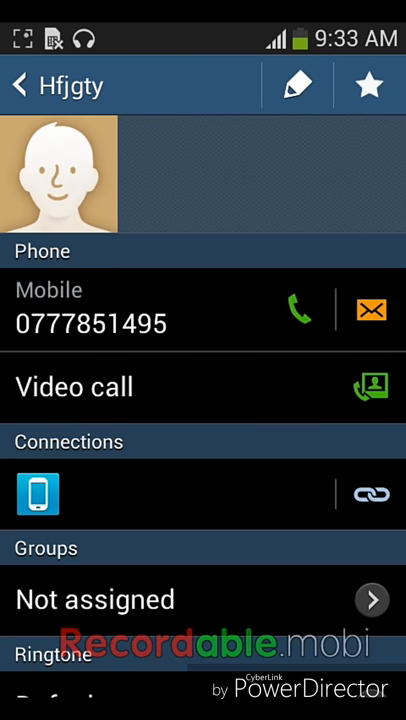
pyautogui.click(58, 173)
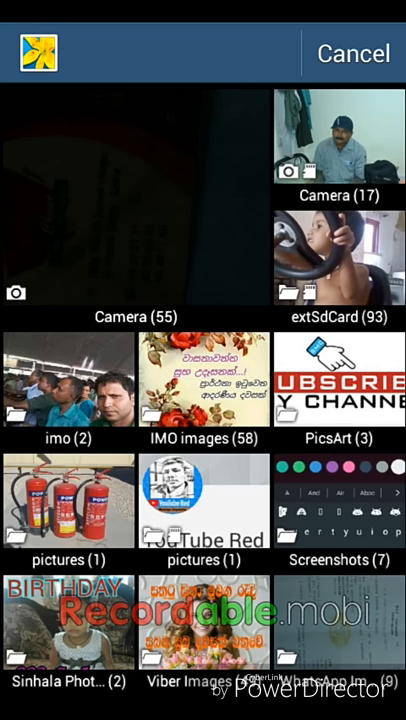
# Step: Pick the fire-extinguisher image from the pictures album as Hfjgty's contact photo
pyautogui.click(67, 500)
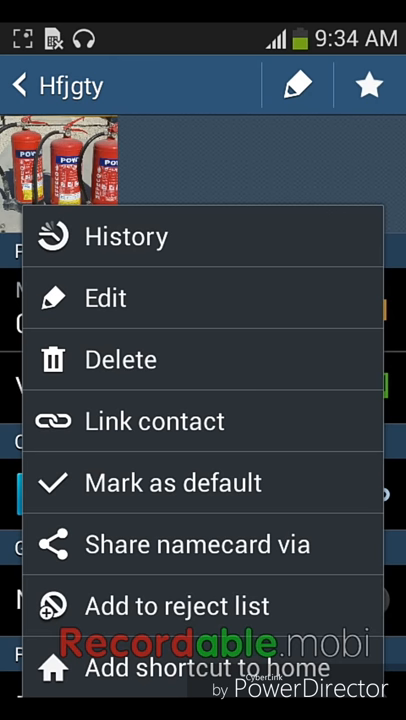
# Step: Open Speed dial from the menu and the contact picker for slot 2
pyautogui.click(155, 420)
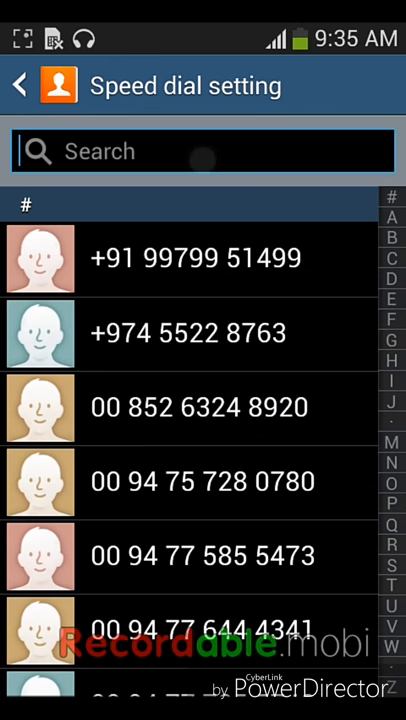
# Step: Search 'h', assign Hfjgty to speed dial 2, and key in 2 on the keypad
pyautogui.write('h')
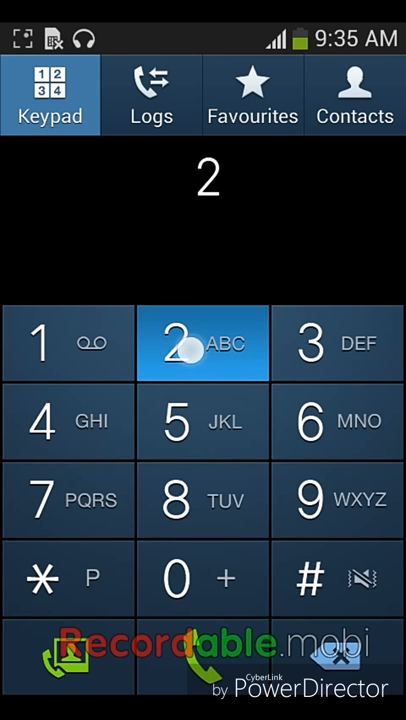
pyautogui.click(202, 343)
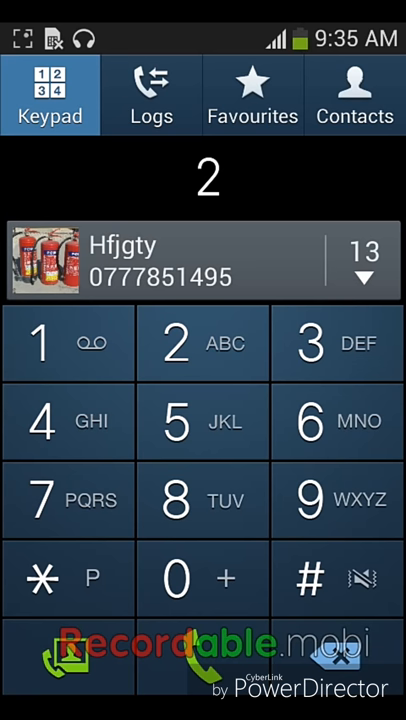
pyautogui.click(337, 342)
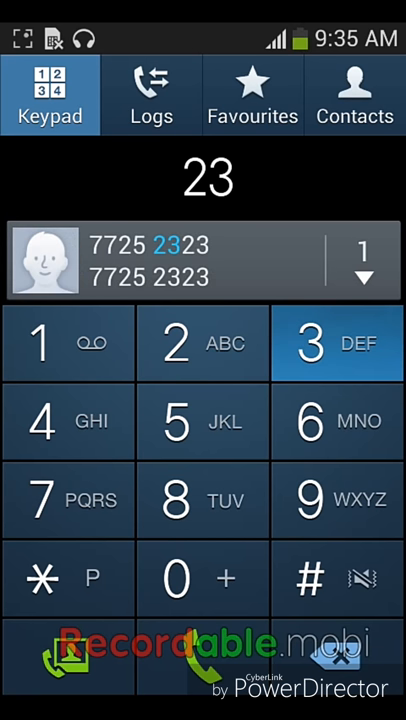
pyautogui.click(202, 499)
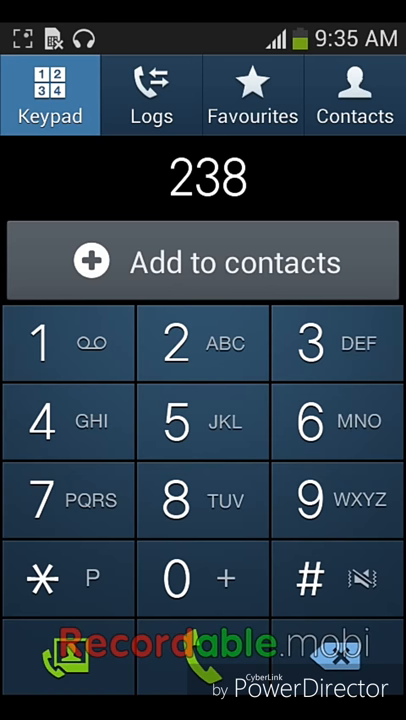
pyautogui.click(202, 342)
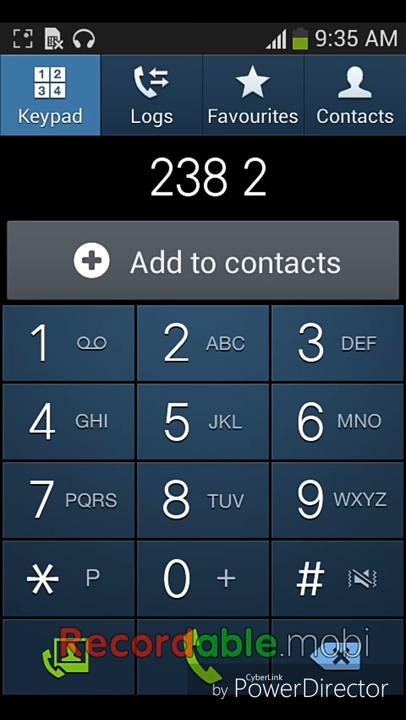
pyautogui.click(202, 342)
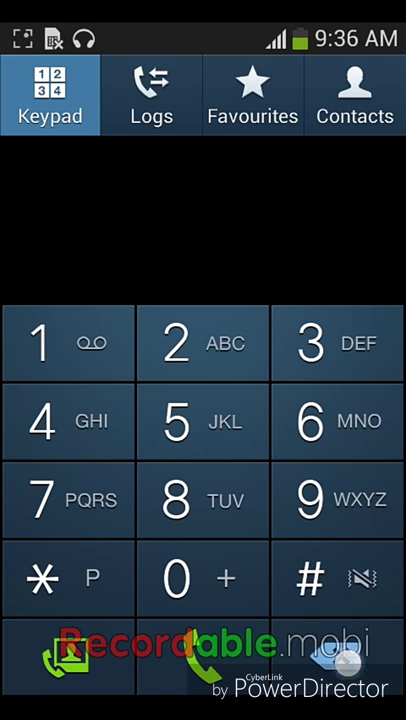
pyautogui.click(202, 342)
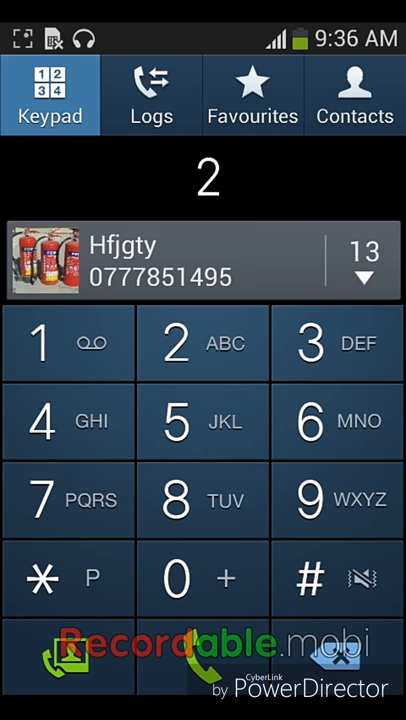
pyautogui.click(165, 263)
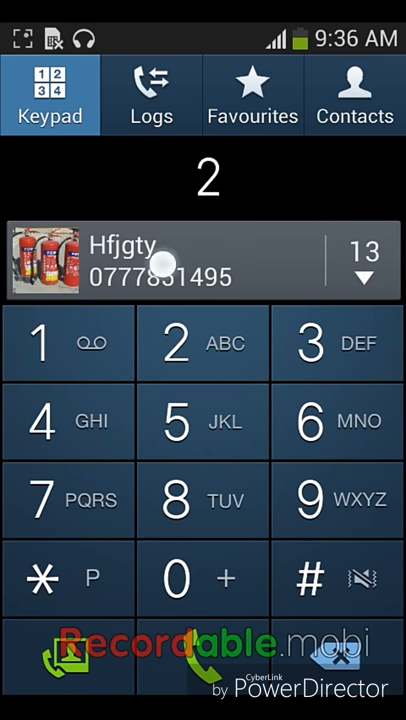